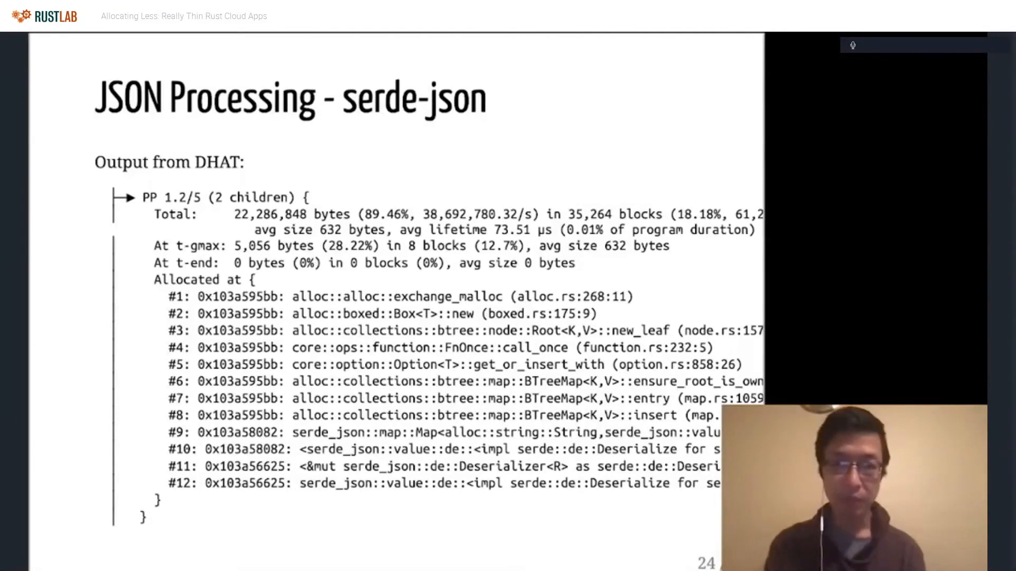
Highlight the 632 bytes total average size figure in the serde-json DHAT output
{"action": "double_click", "coordinate": [271, 215]}
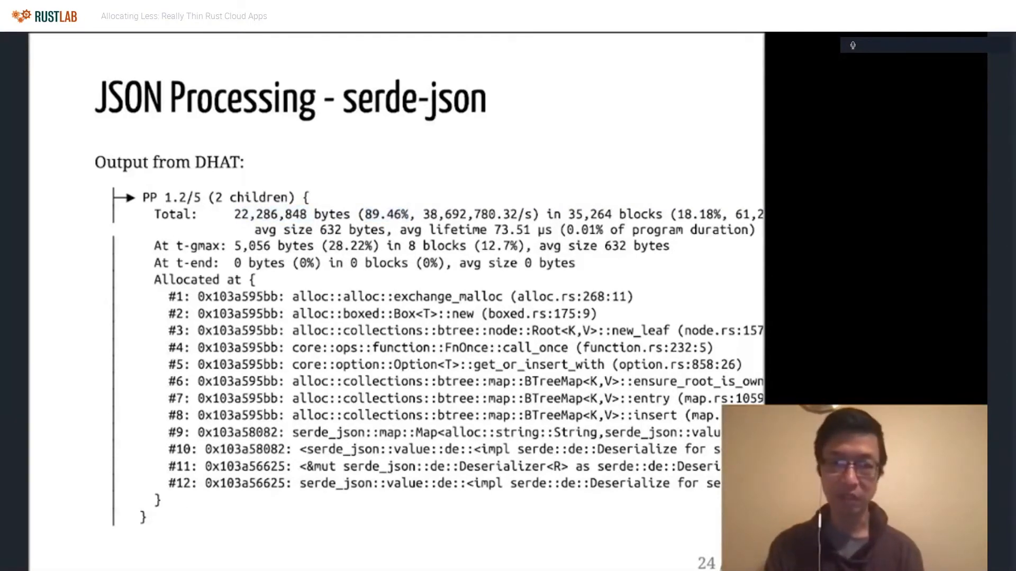
{"action": "double_click", "coordinate": [352, 230]}
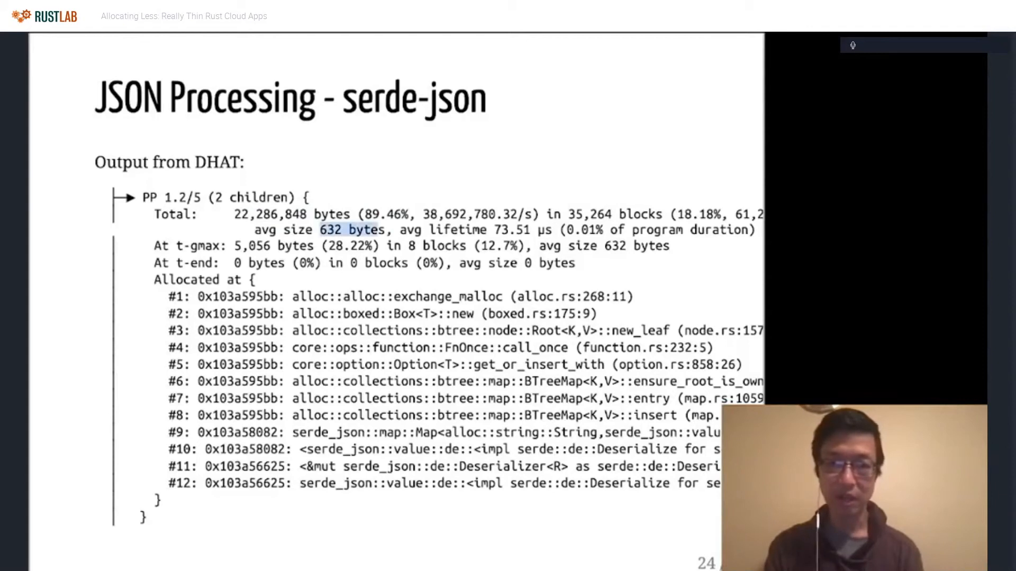